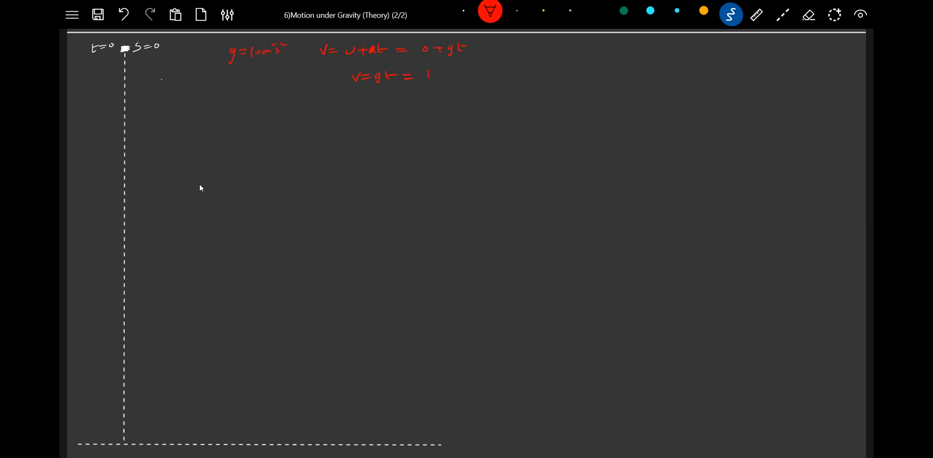
Write 'The particle is released from rest', derive v = 10t and h = 5t², and circle h = 5t².
left_click_drag(426, 75, 452, 75)
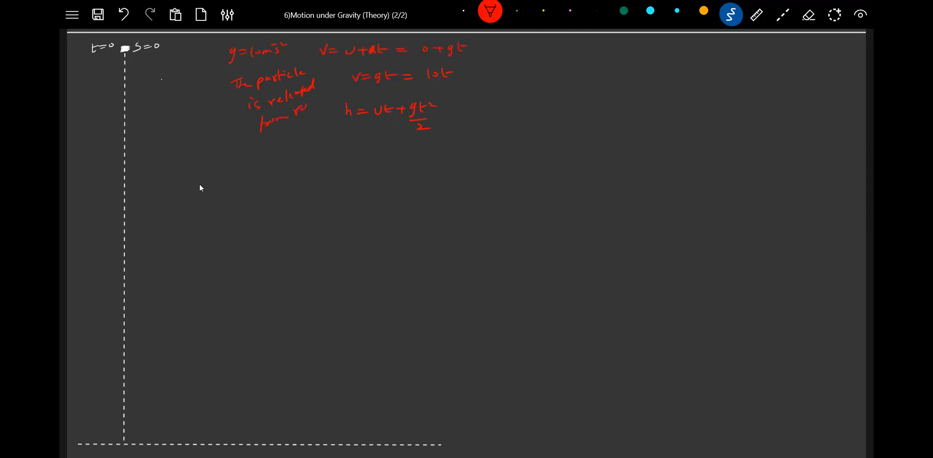
type("h =")
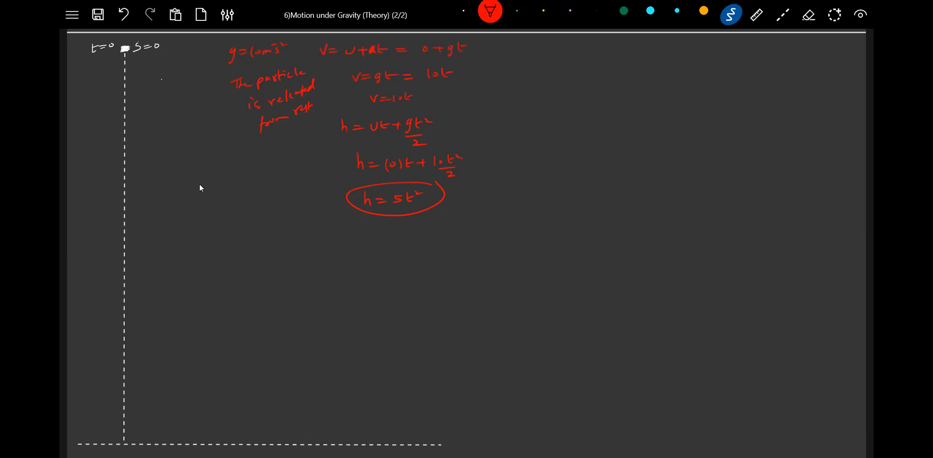
Circle v = 10t, relabel the top point h = 0, and start the table with t 0–7 and v 0–70.
left_click_drag(351, 98, 441, 98)
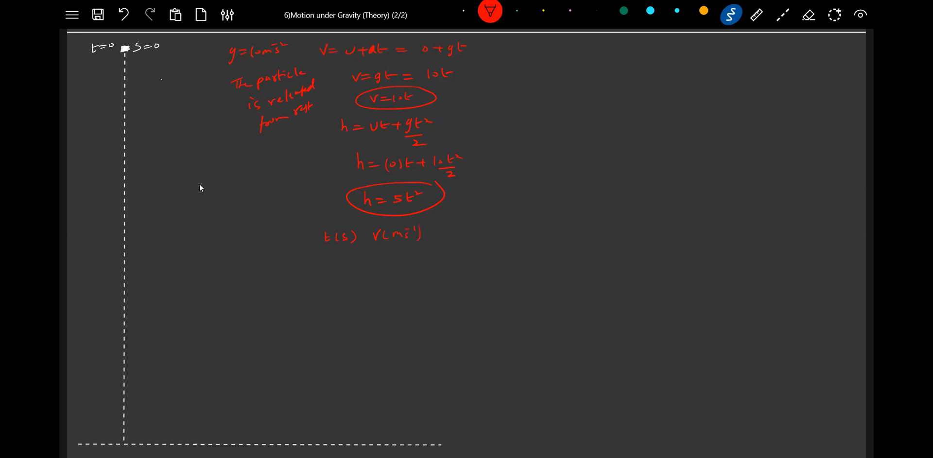
type("h(m")
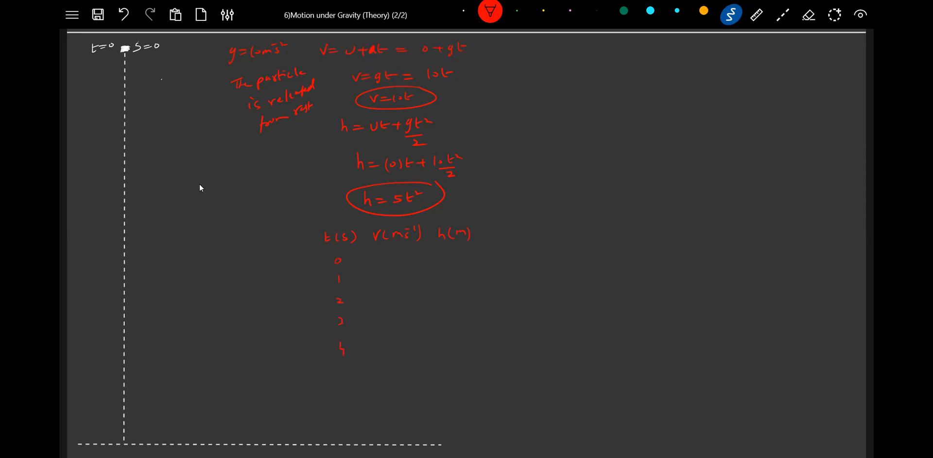
type("5")
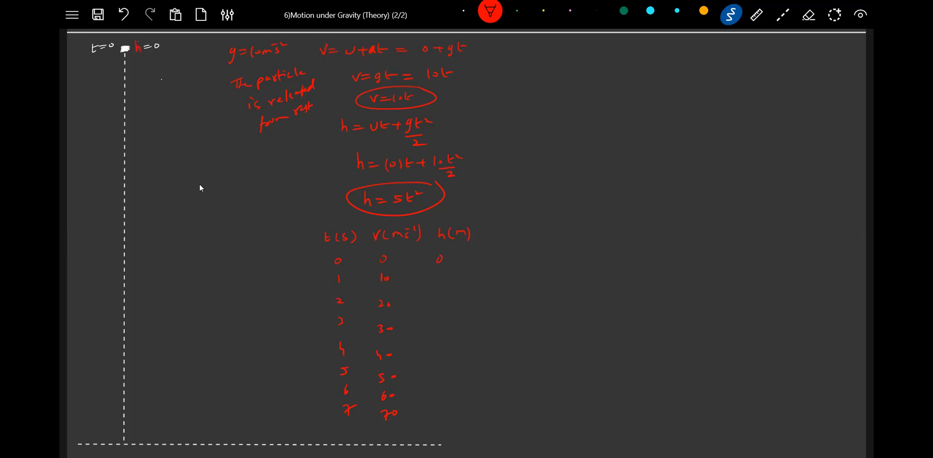
Fill the h column with heights 5, 20, 45, 80 and 125 for 1 to 5 seconds.
type("5")
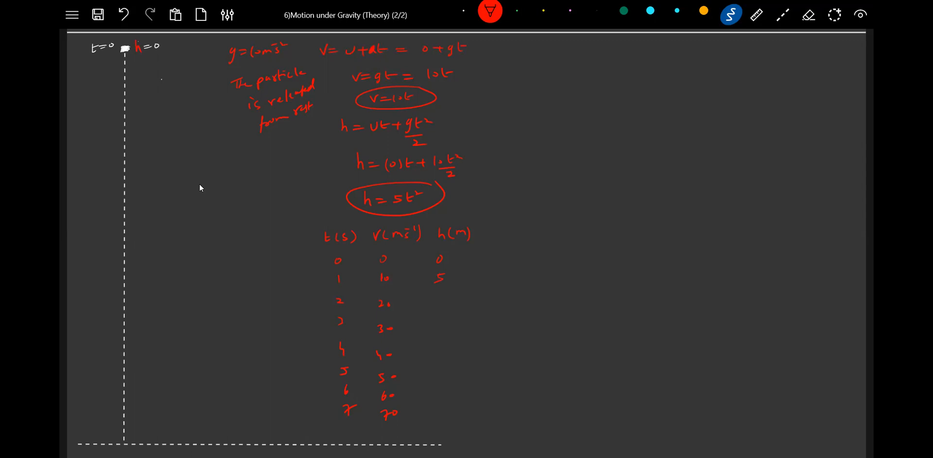
type("20")
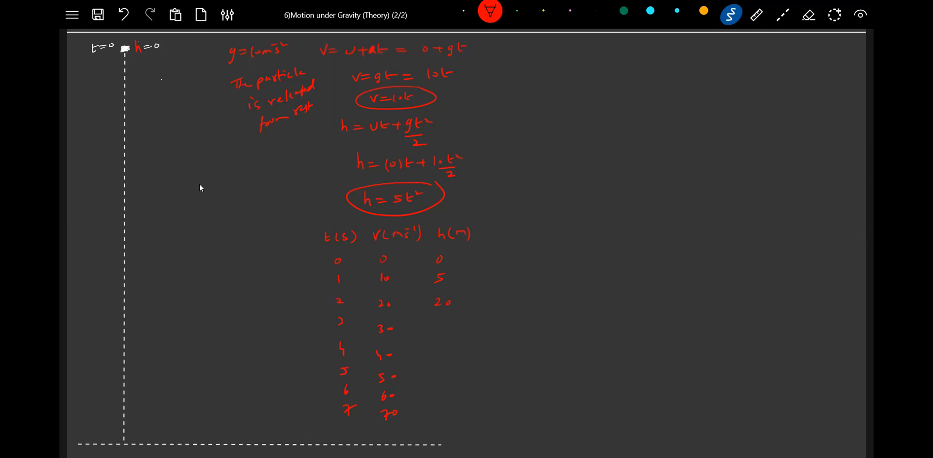
left_click(438, 329)
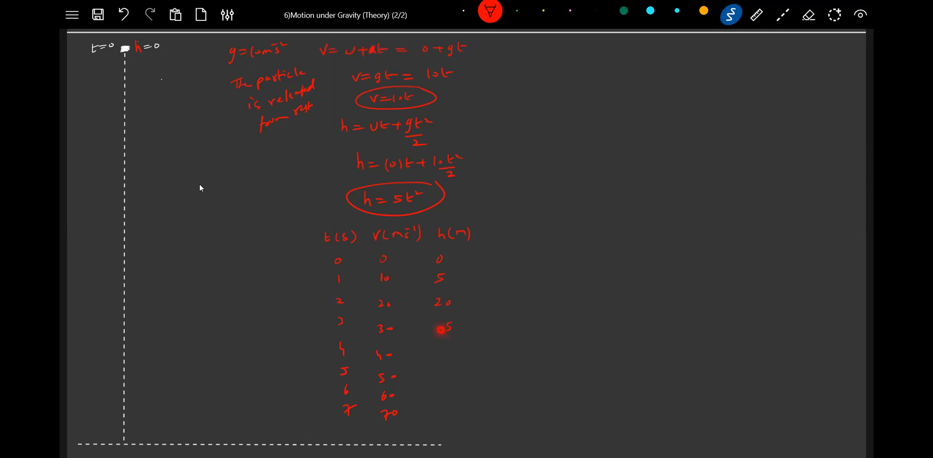
type("45")
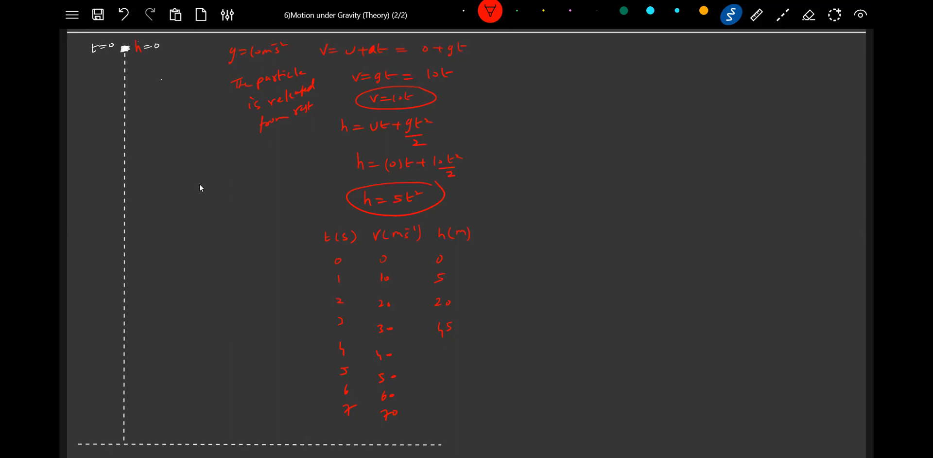
type("80")
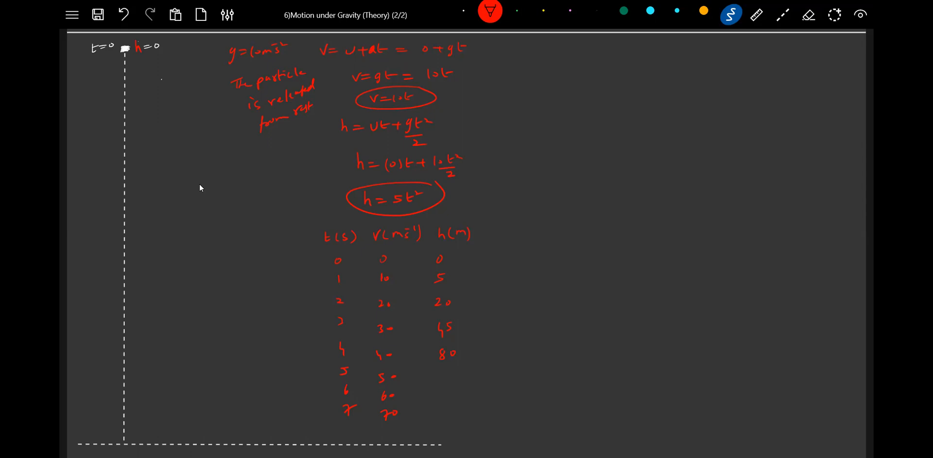
type("125")
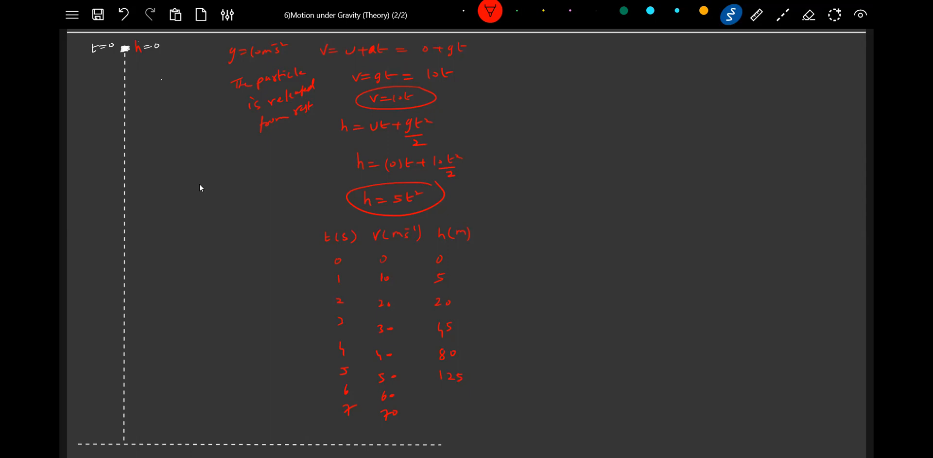
Work 36×5 and 49×5 beside the table and add the 6 s and 7 s heights.
type("36×5")
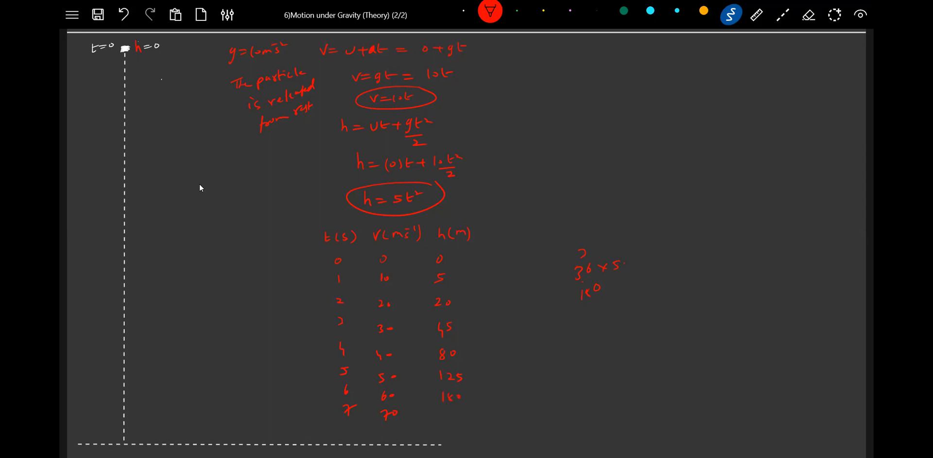
type("49x5")
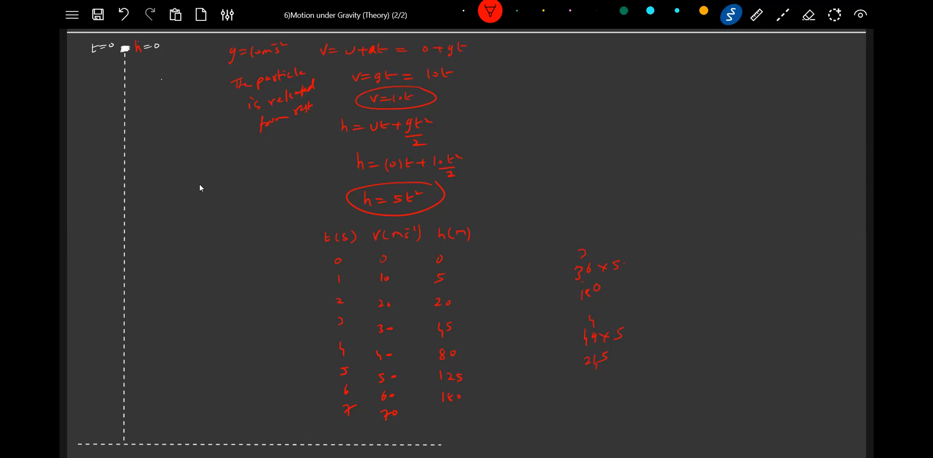
type("215")
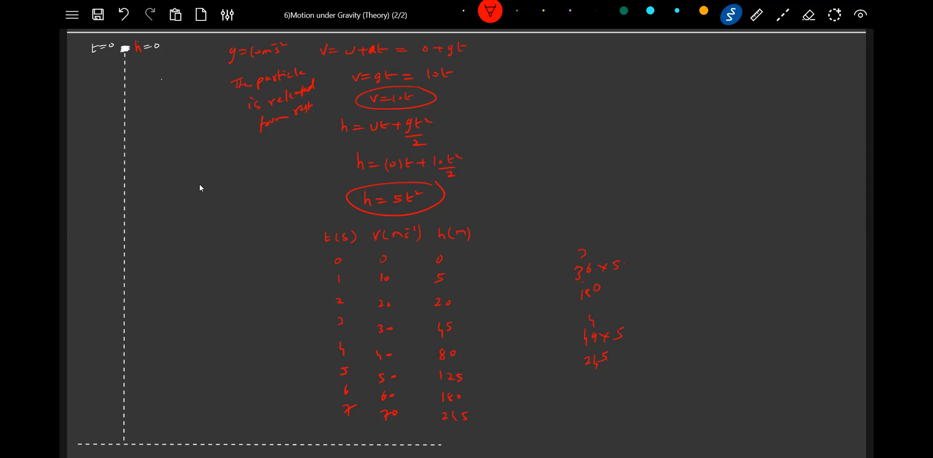
Erase the side multiplications and mark green drop positions along the dashed fall line.
left_click_drag(586, 372, 621, 372)
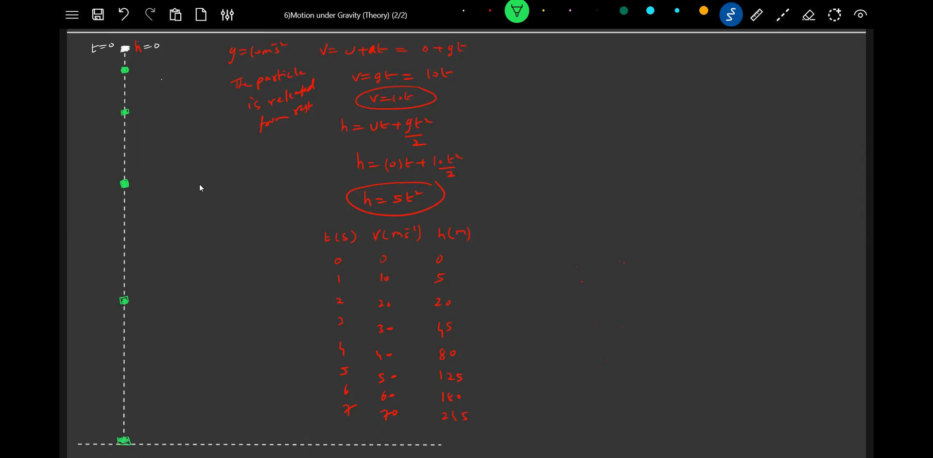
Label the green drop positions 1s to 5s and mark a 5 m gap below the start.
type("1s")
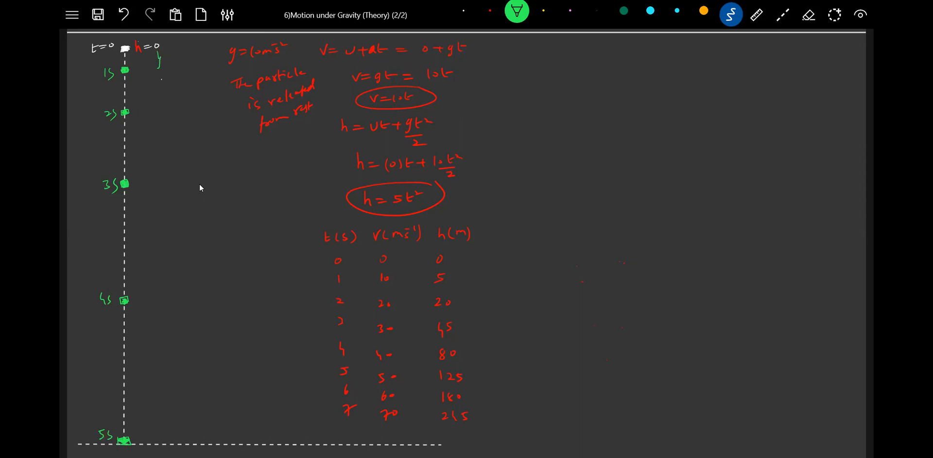
type("5m")
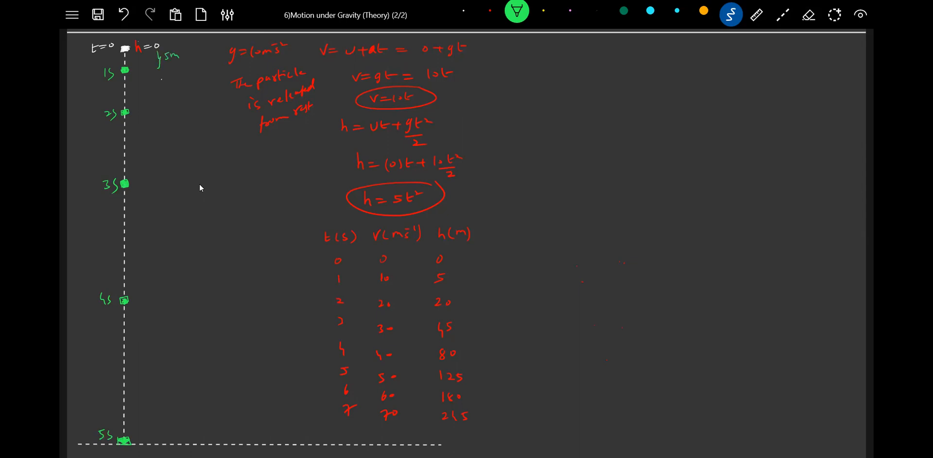
type("5r")
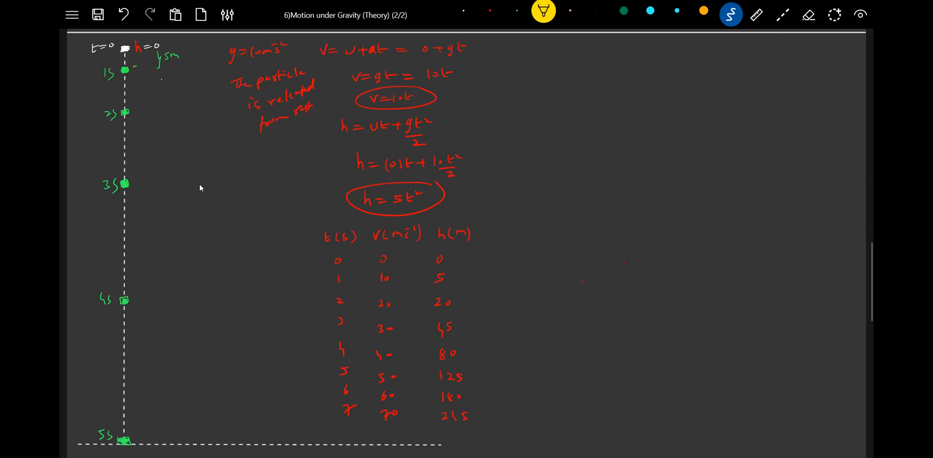
Write the heights 5 m, 20 m, 45 m, 80 m and 125 m beside the drop positions.
type("5m")
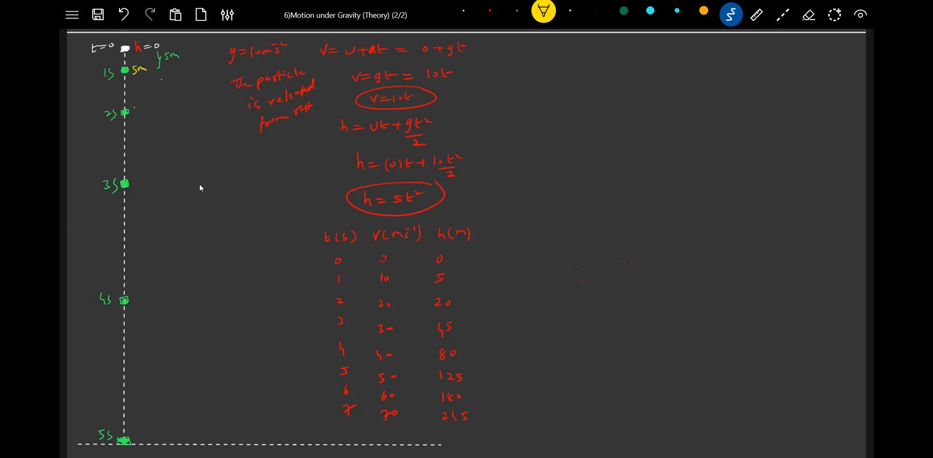
type("2.0m")
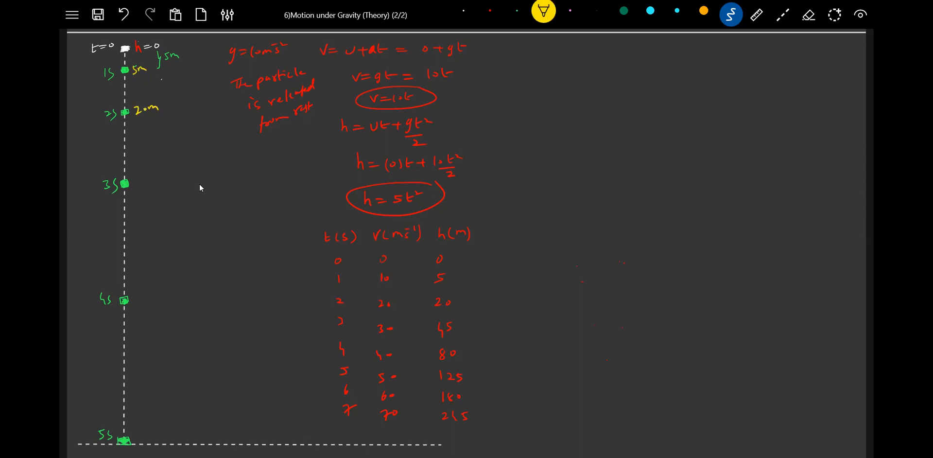
type("45m")
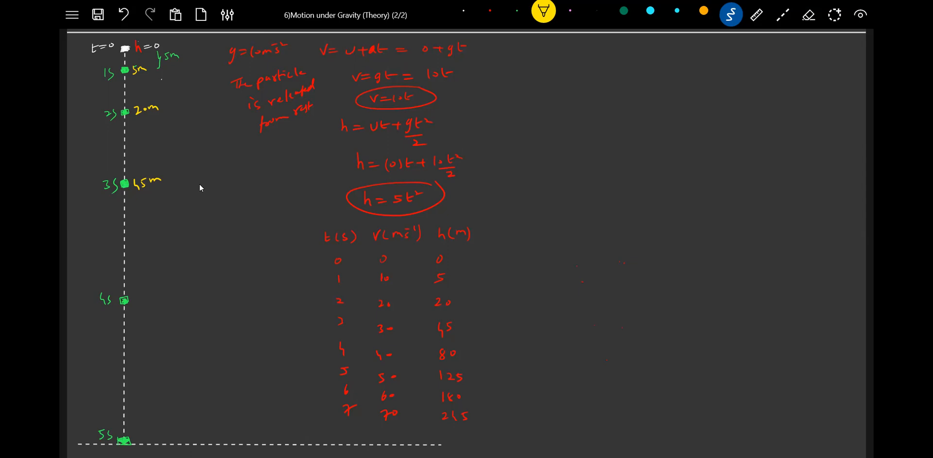
type("80m")
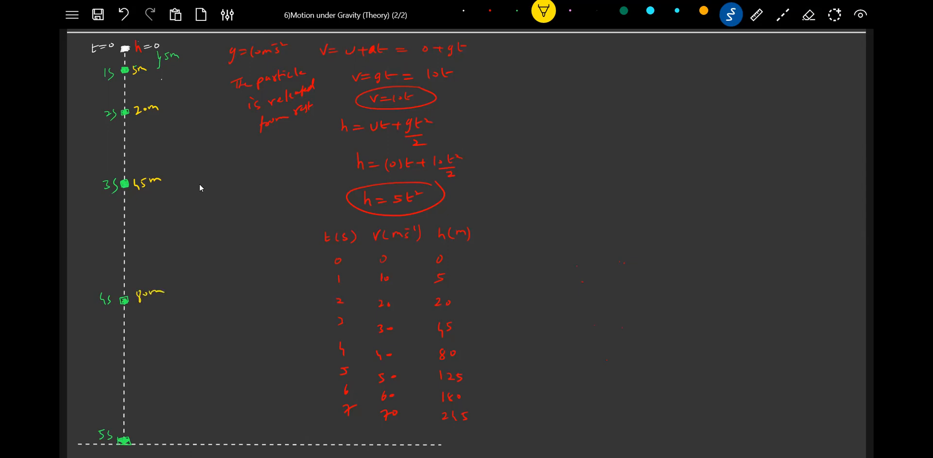
type("125m")
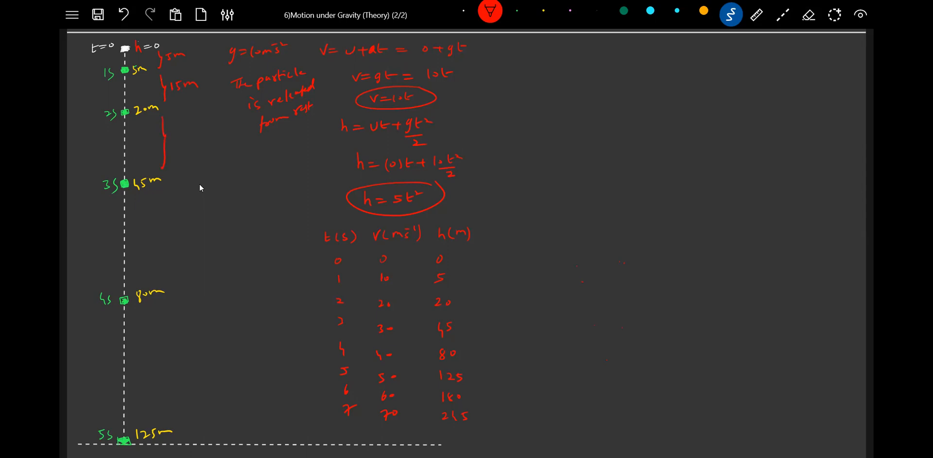
Label the gaps 25 m and 45 m and brace the span between the 4 s and 5 s marks.
type("25m")
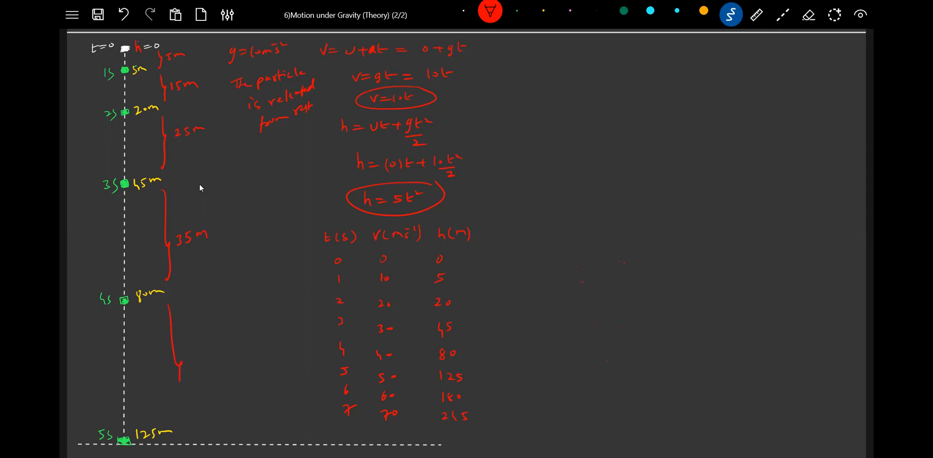
type("45m")
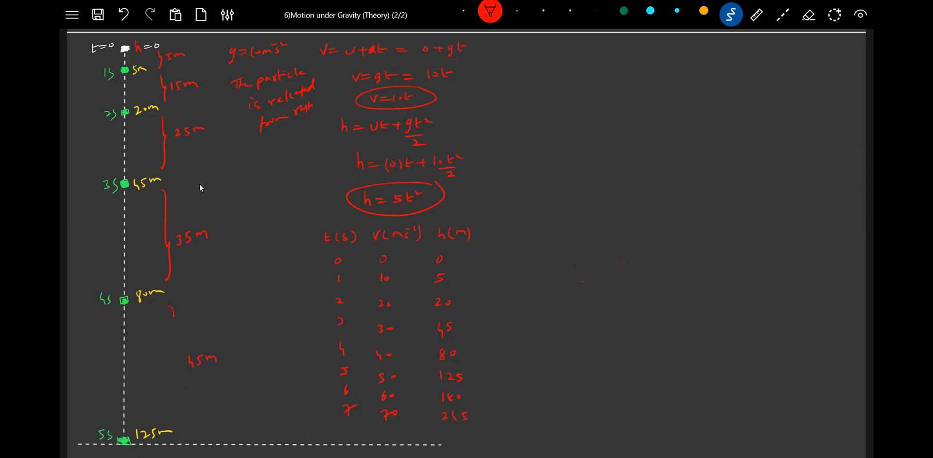
left_click_drag(170, 303, 169, 429)
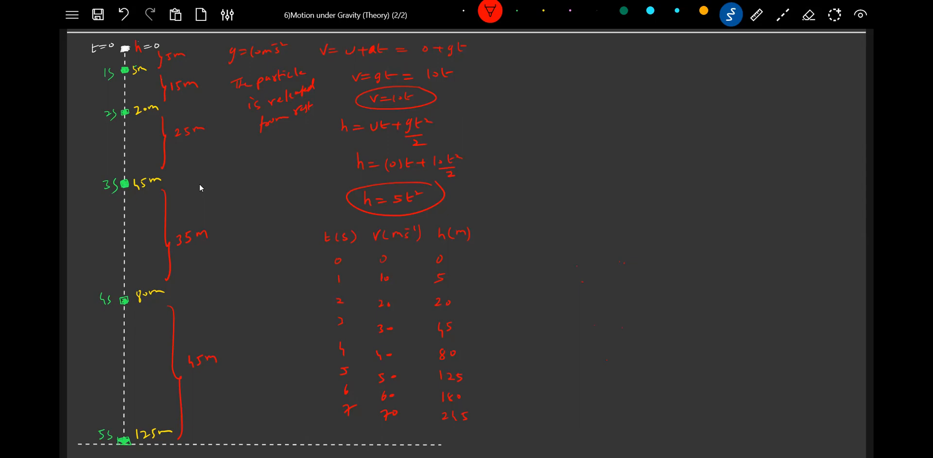
left_click_drag(228, 167, 228, 184)
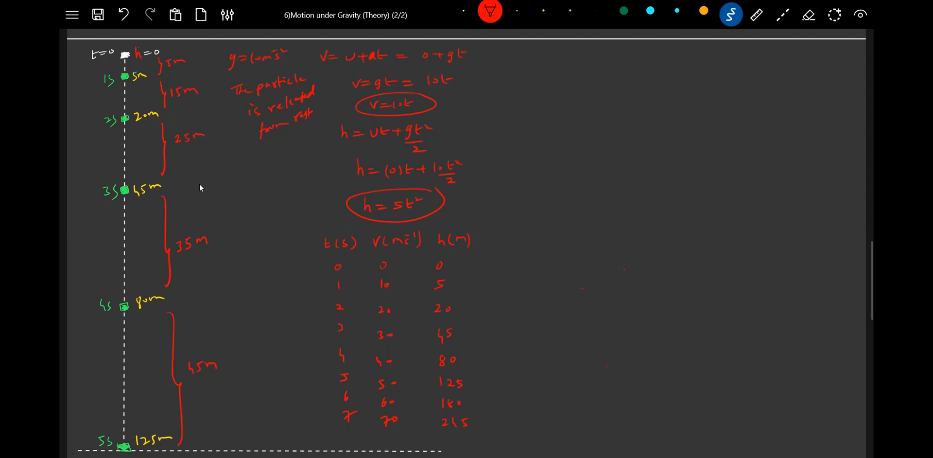
Write the heading 'Motion of a freely falling object' and a downward g arrow beside the fall line.
type("motion of a")
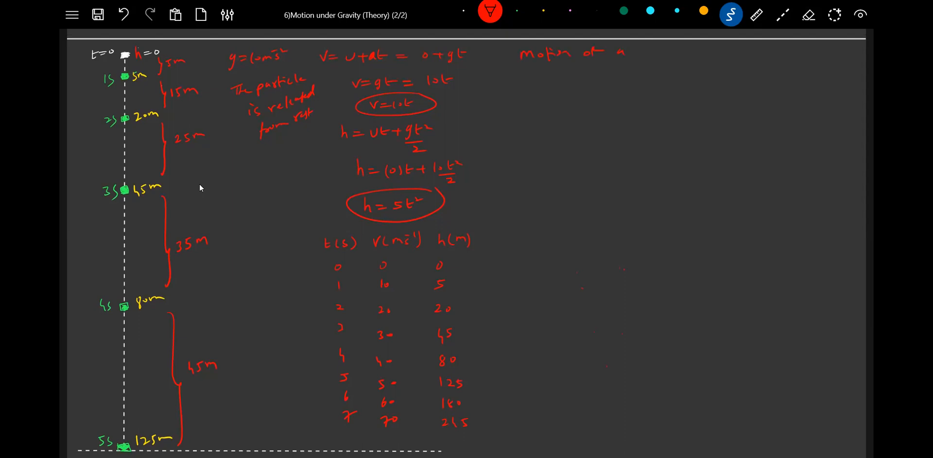
type("freely")
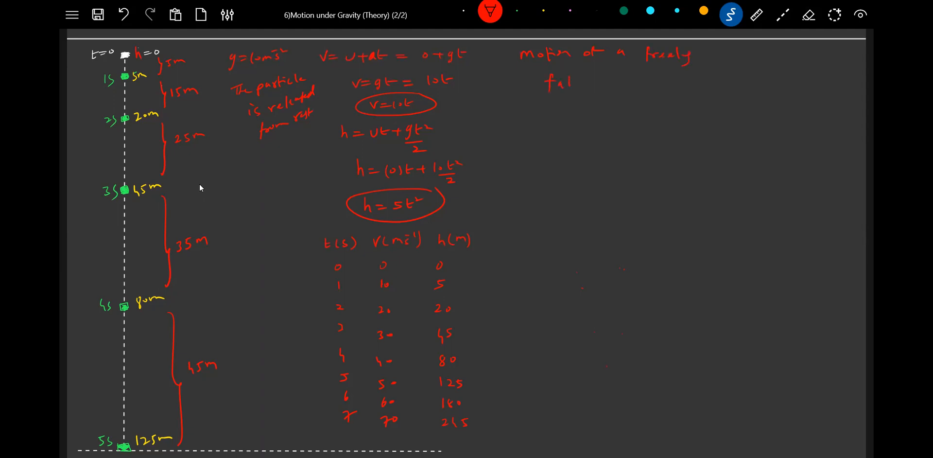
type("falling ob")
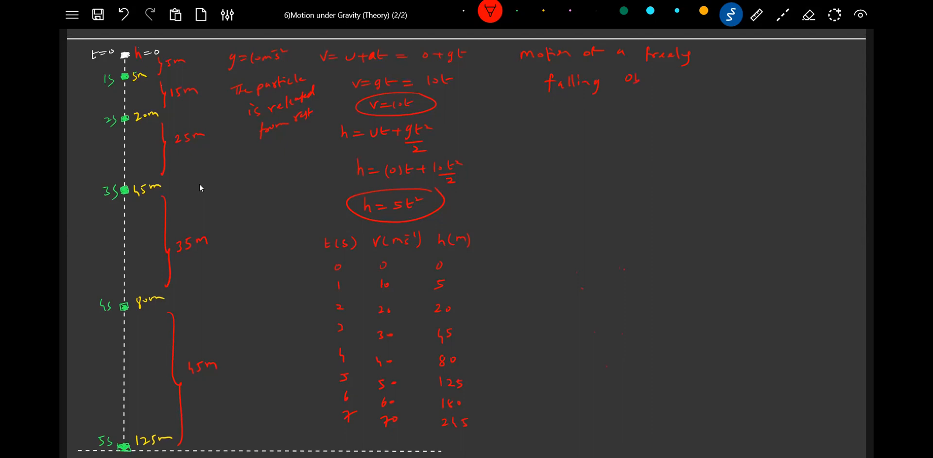
type("object-")
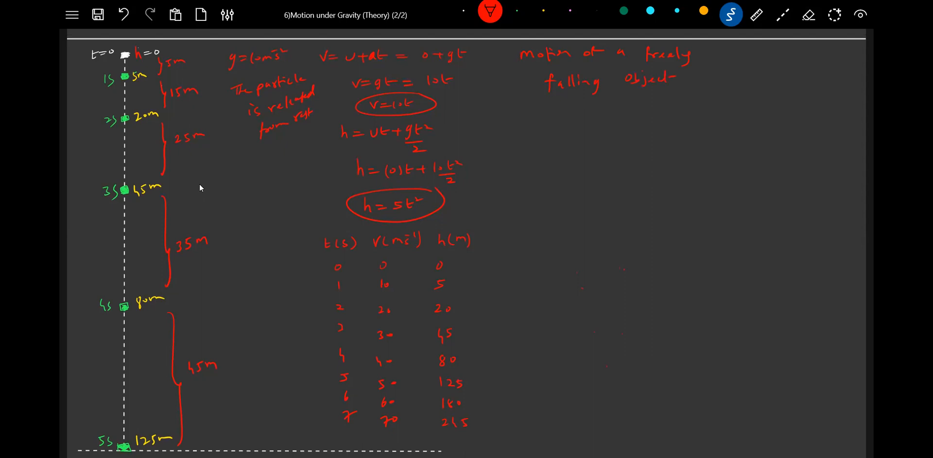
type("g↓")
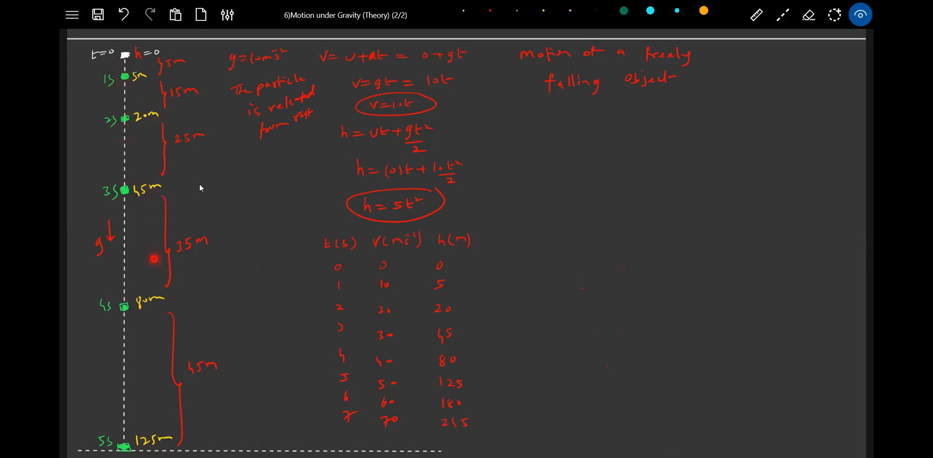
mouse_move(146, 169)
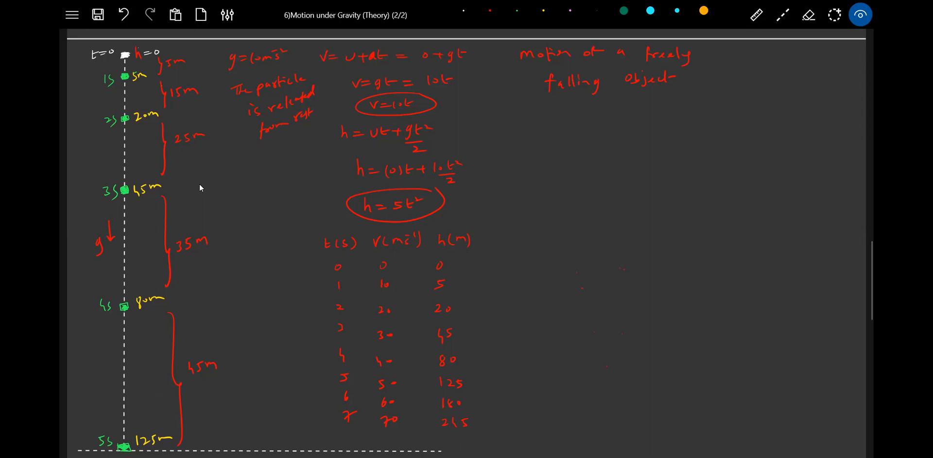
Draw a red straight-line v–t graph and a yellow curved h–t graph on separate axes.
left_click(782, 15)
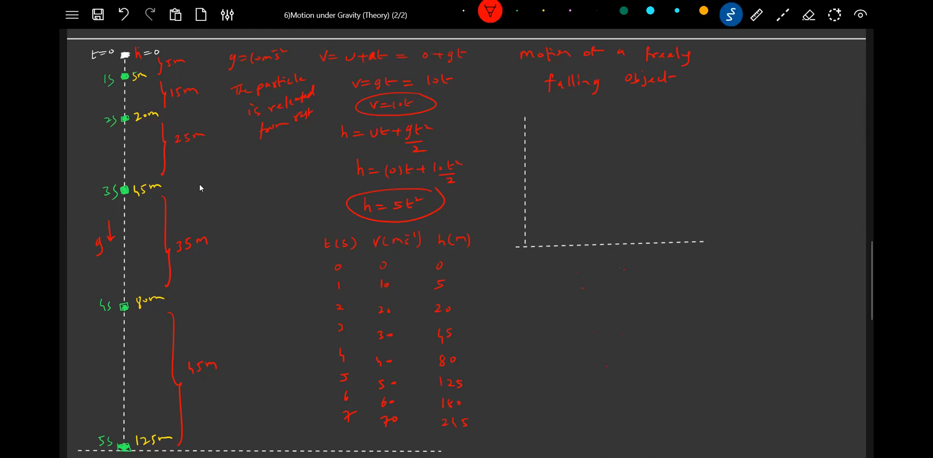
left_click_drag(527, 241, 628, 146)
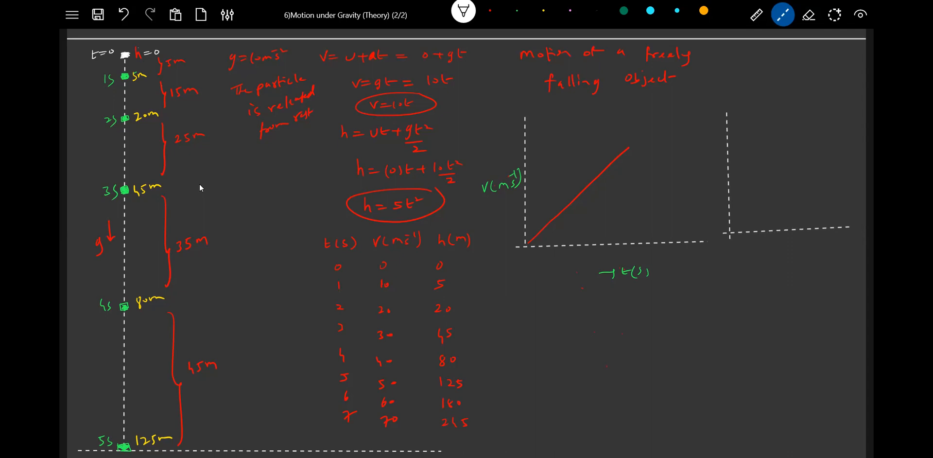
left_click(730, 14)
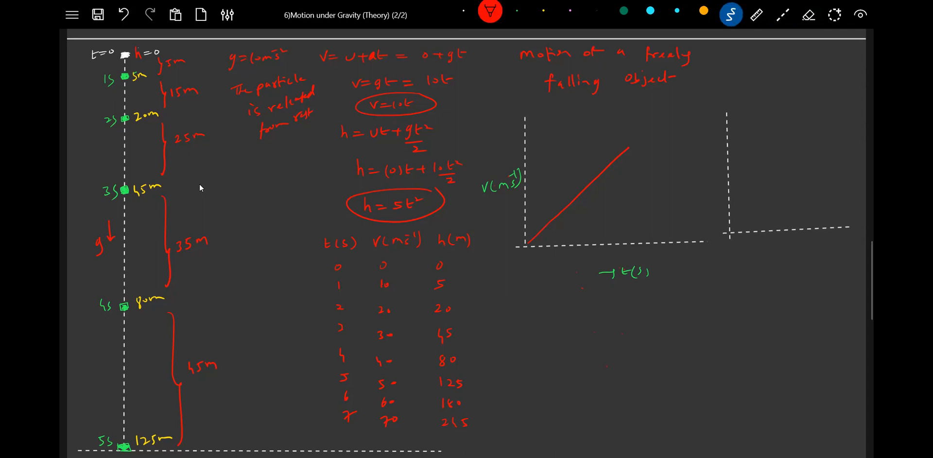
left_click(540, 10)
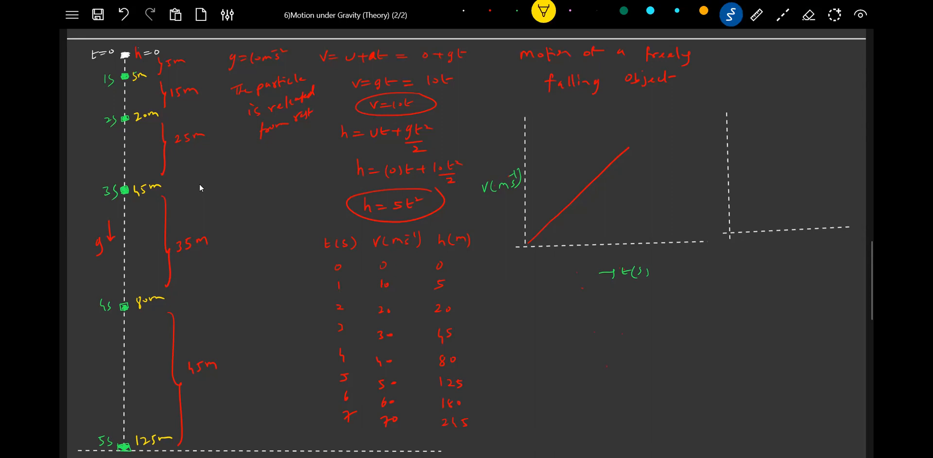
left_click_drag(732, 233, 827, 140)
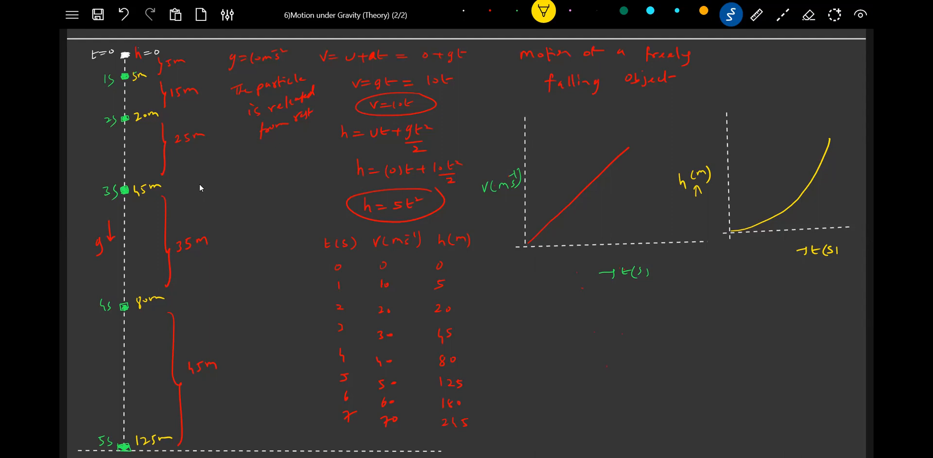
Sketch a drop from height H to the ground at t = Td and derive Td = √(2H/g).
scroll("down", 3)
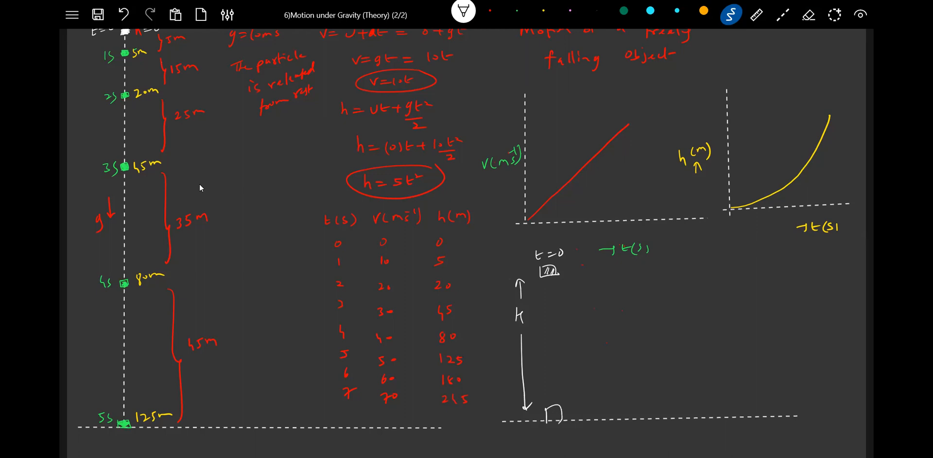
left_click_drag(545, 411, 572, 440)
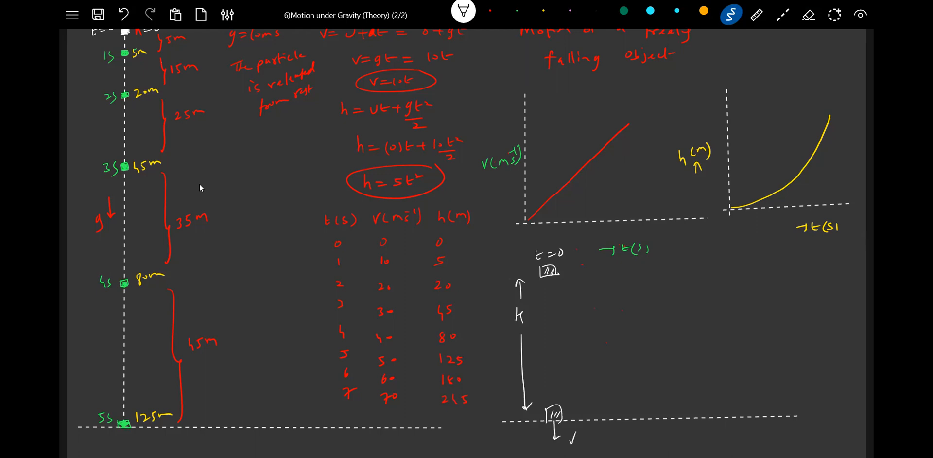
type("t=Td")
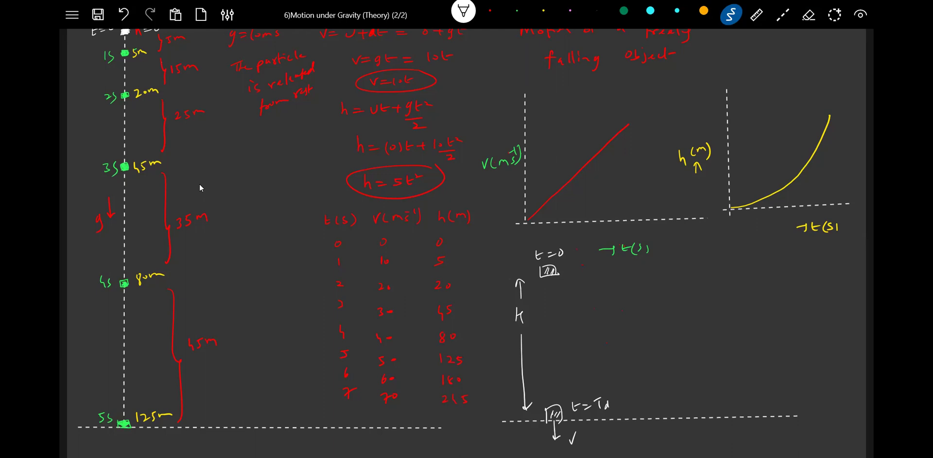
type("H =")
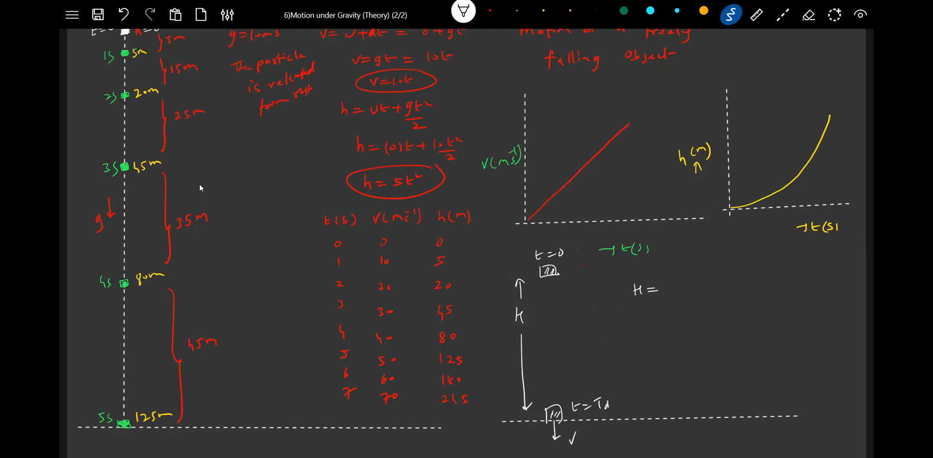
type("(0)(Td)+g(Td)^2/2")
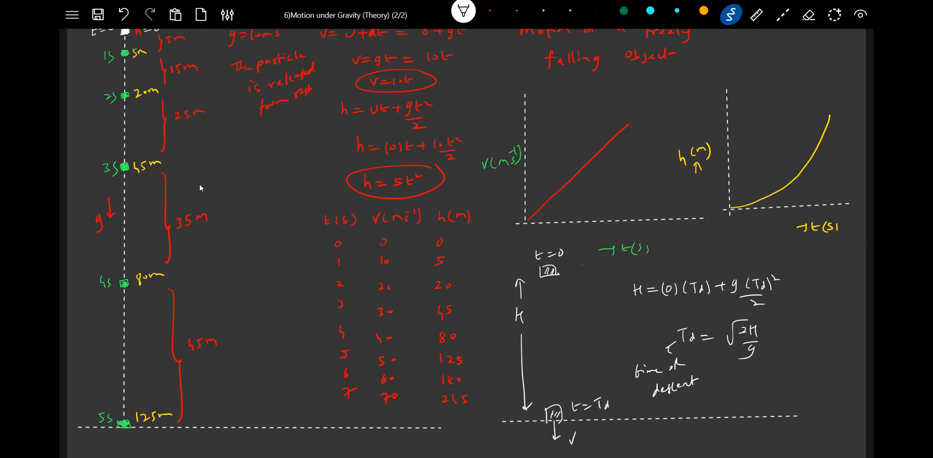
Write v² − 0² = 2g(H), derive impact speed v = √(2gH), and label the ground line.
type("V=")
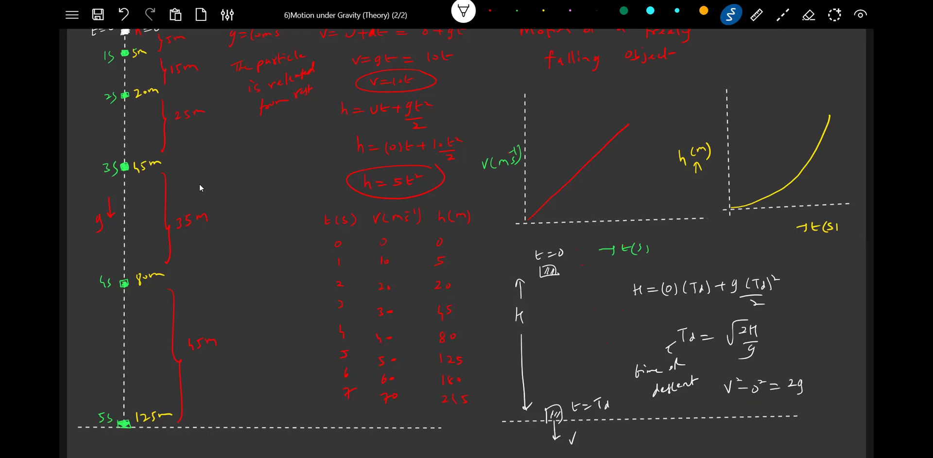
type("(H)")
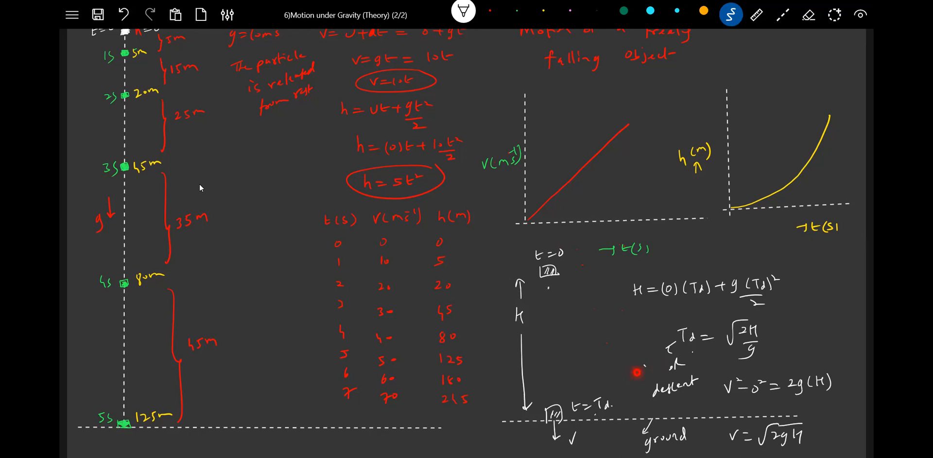
type("tim")
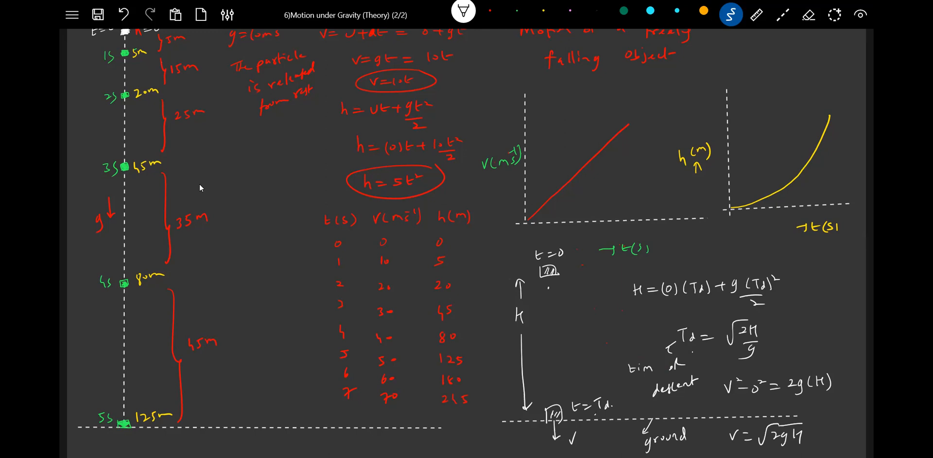